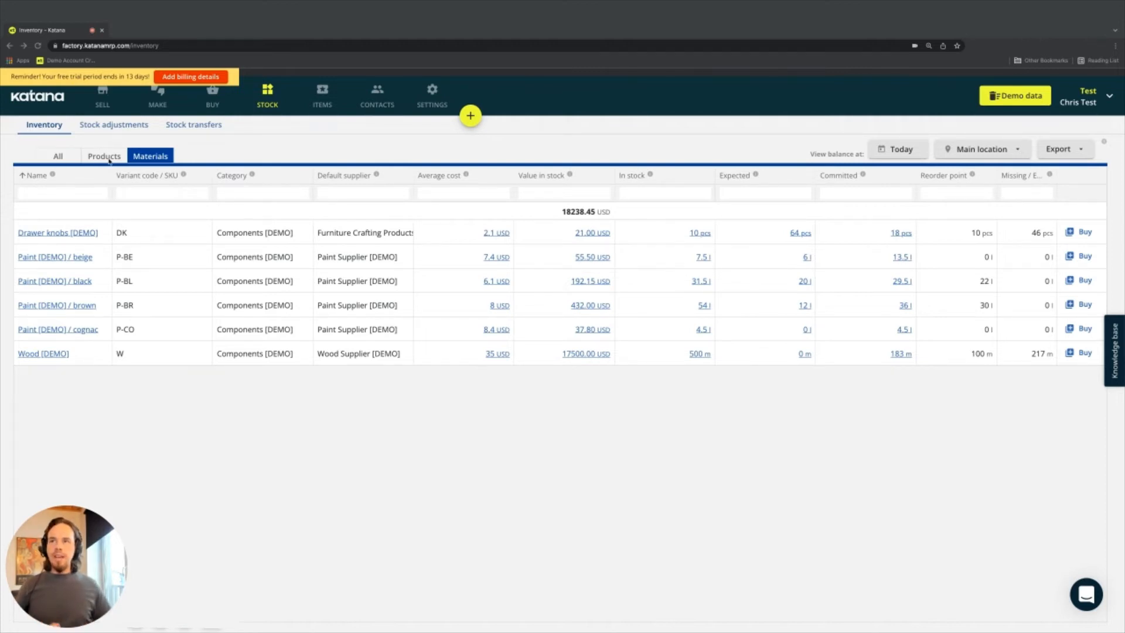
- Show inventory Products filtered by Missing/Excess to only items with missing stock
{"action": "left_click", "coordinate": [104, 156]}
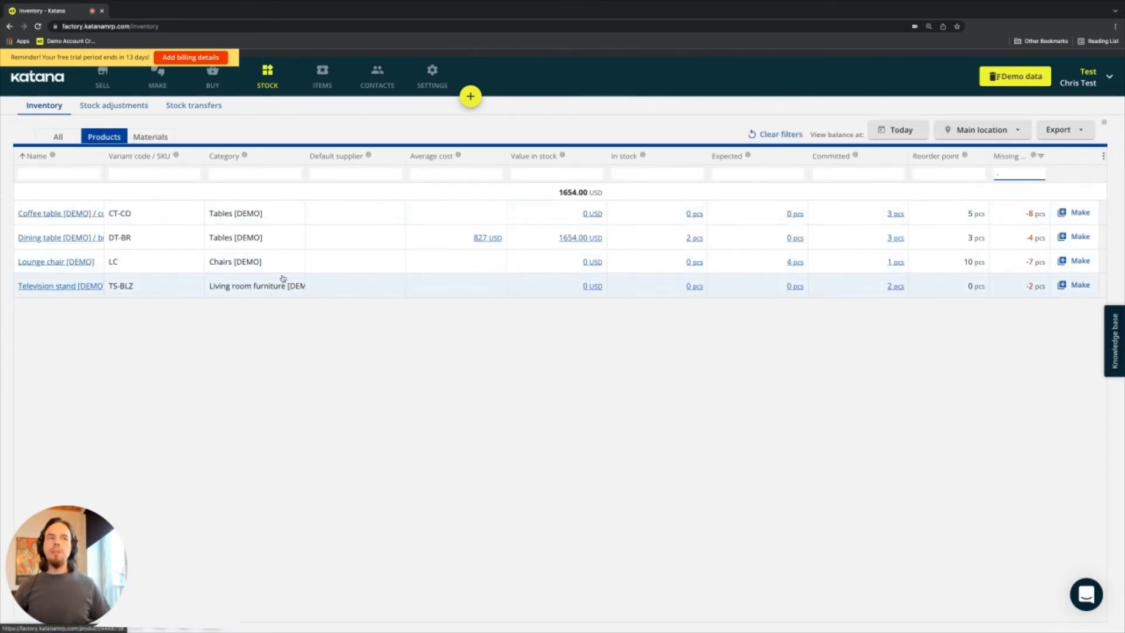
{"action": "left_click", "coordinate": [1019, 173]}
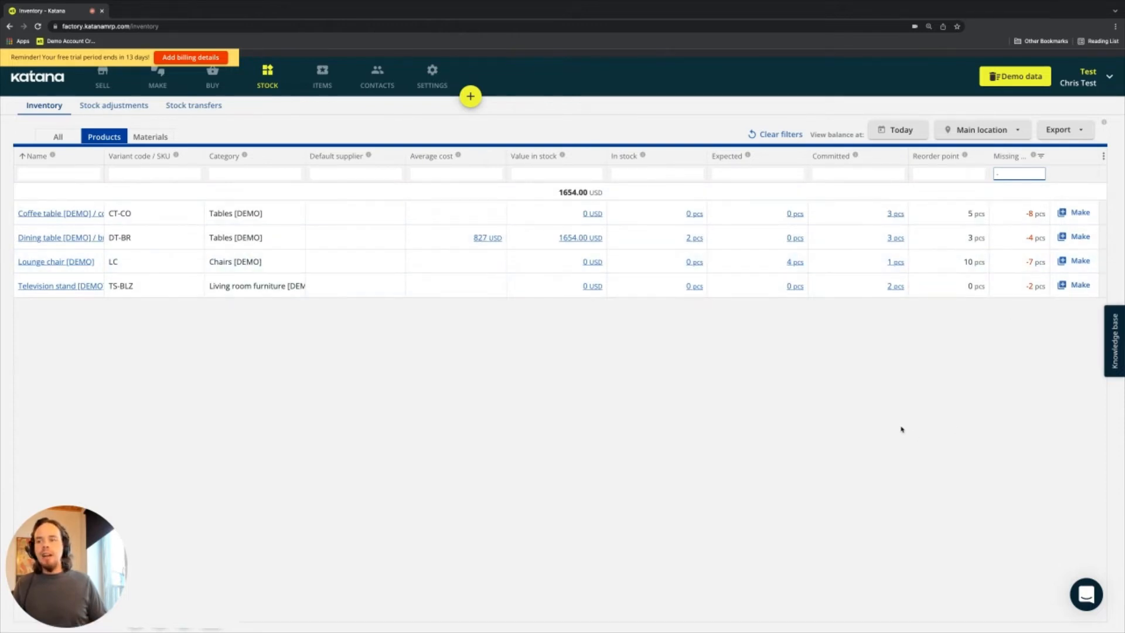
{"action": "mouse_move", "coordinate": [968, 286]}
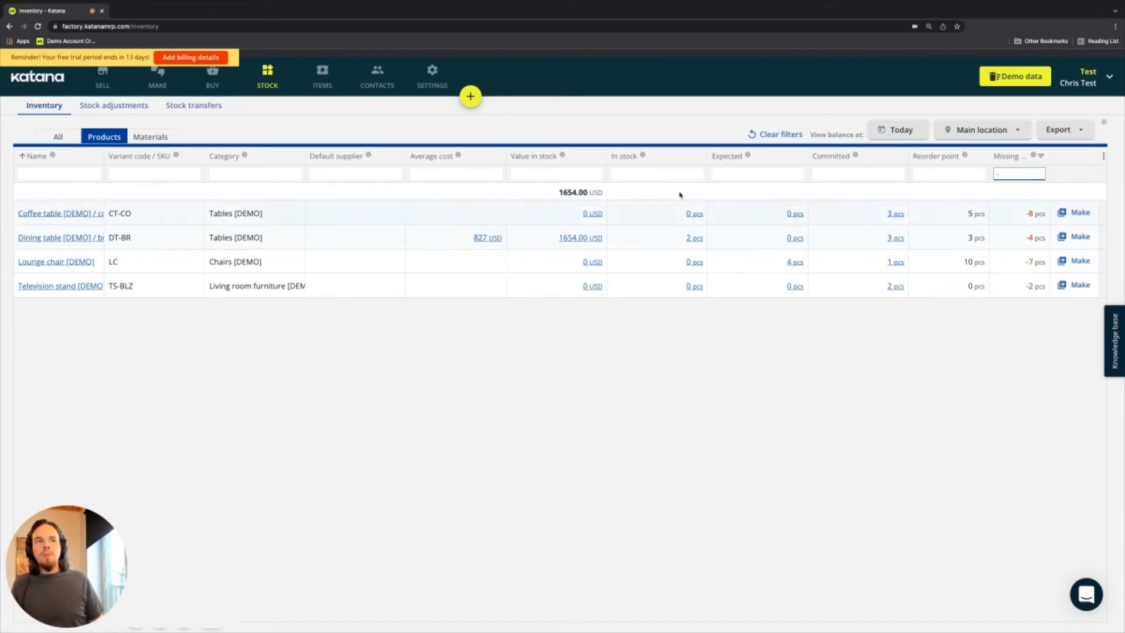
{"action": "left_click", "coordinate": [948, 213]}
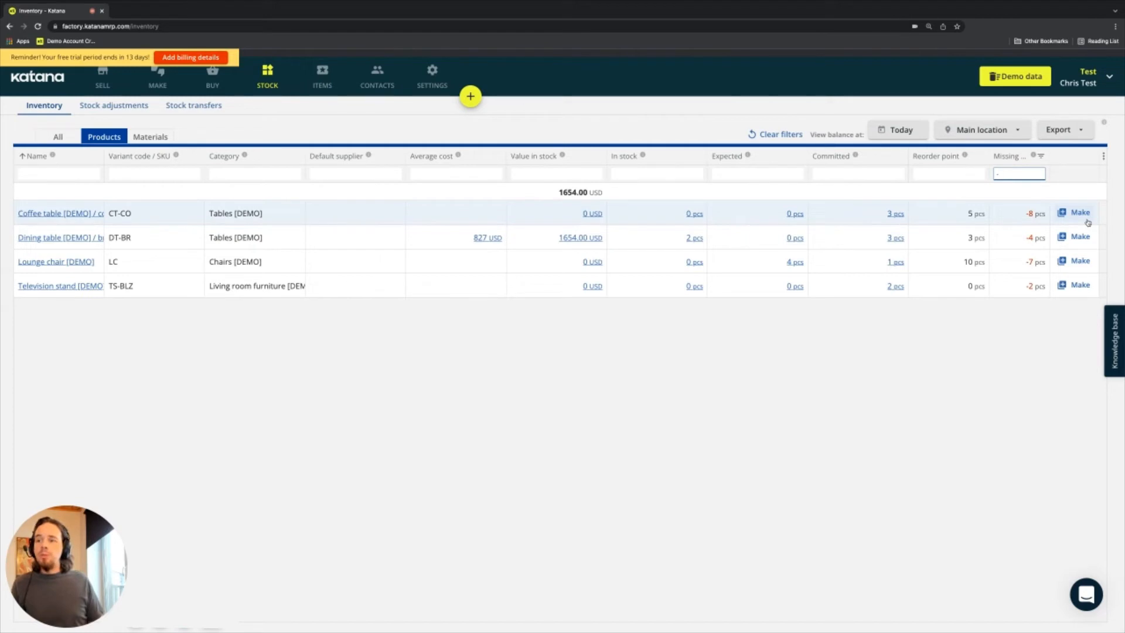
- Start a manufacturing order from the cognac Coffee table row with quantity 10
{"action": "left_click", "coordinate": [1073, 212]}
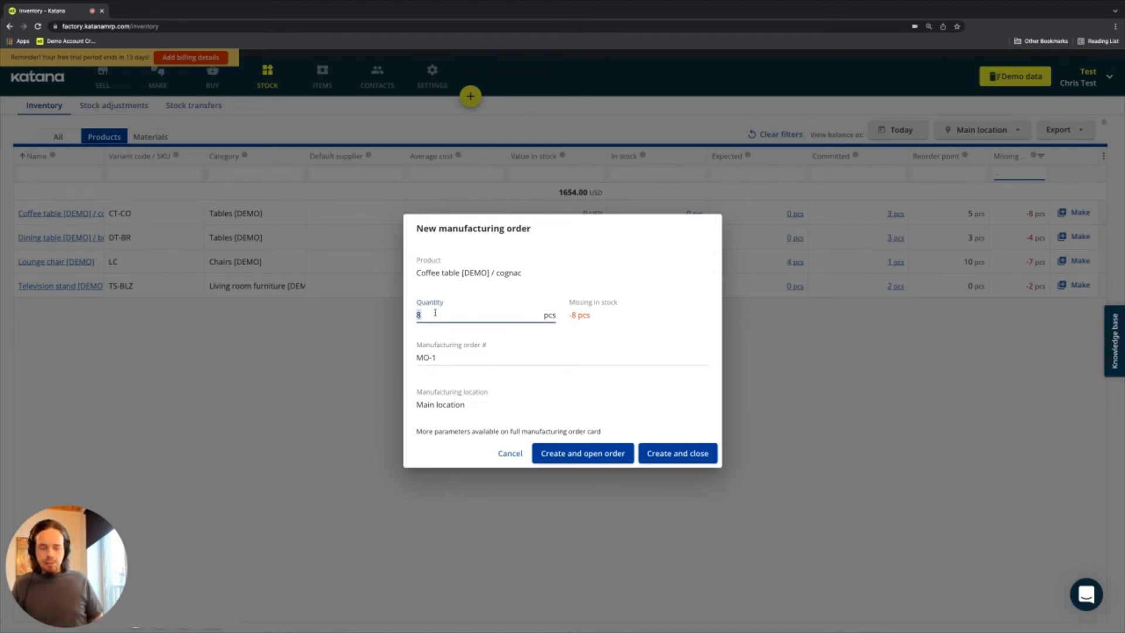
{"action": "type", "text": "10"}
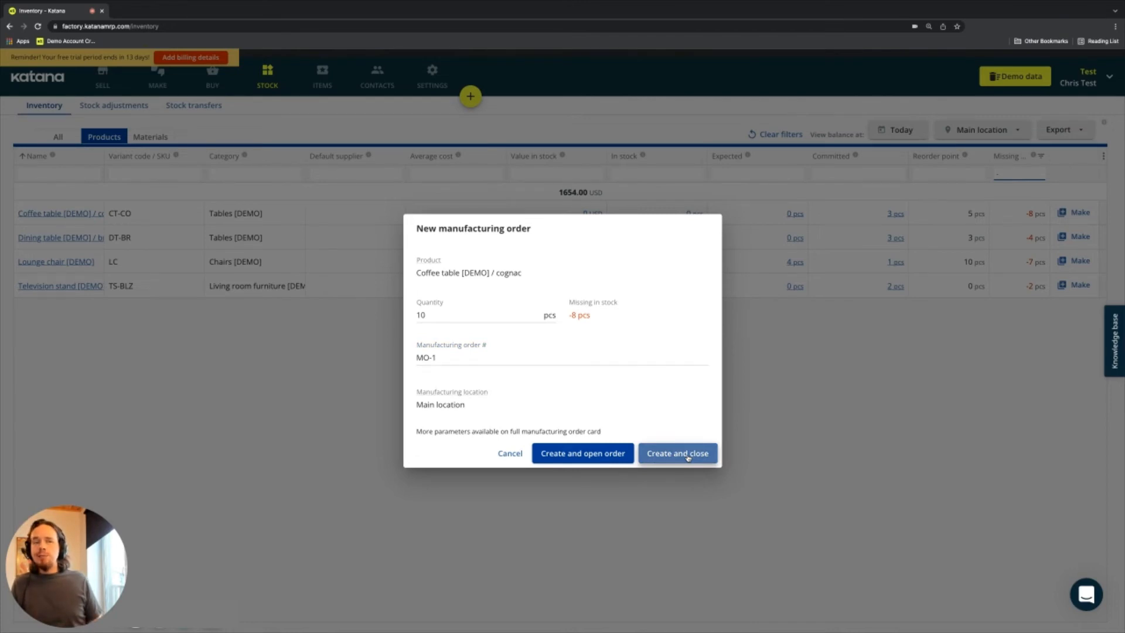
- Create and close the MO-1 order for the cognac Coffee table
{"action": "left_click", "coordinate": [677, 453]}
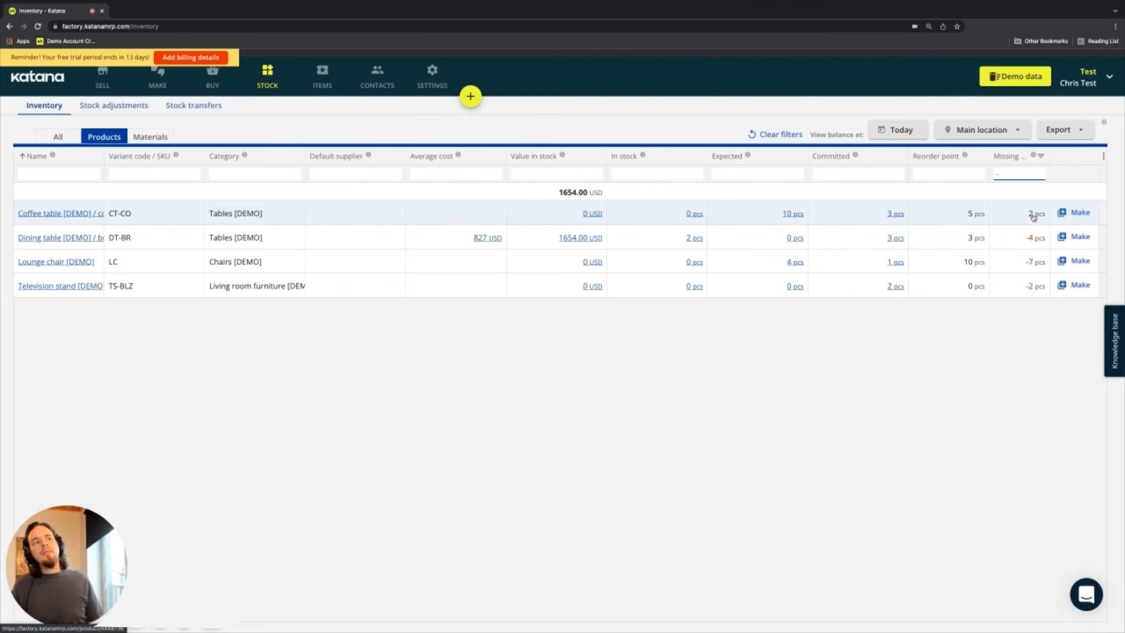
{"action": "mouse_move", "coordinate": [1044, 222]}
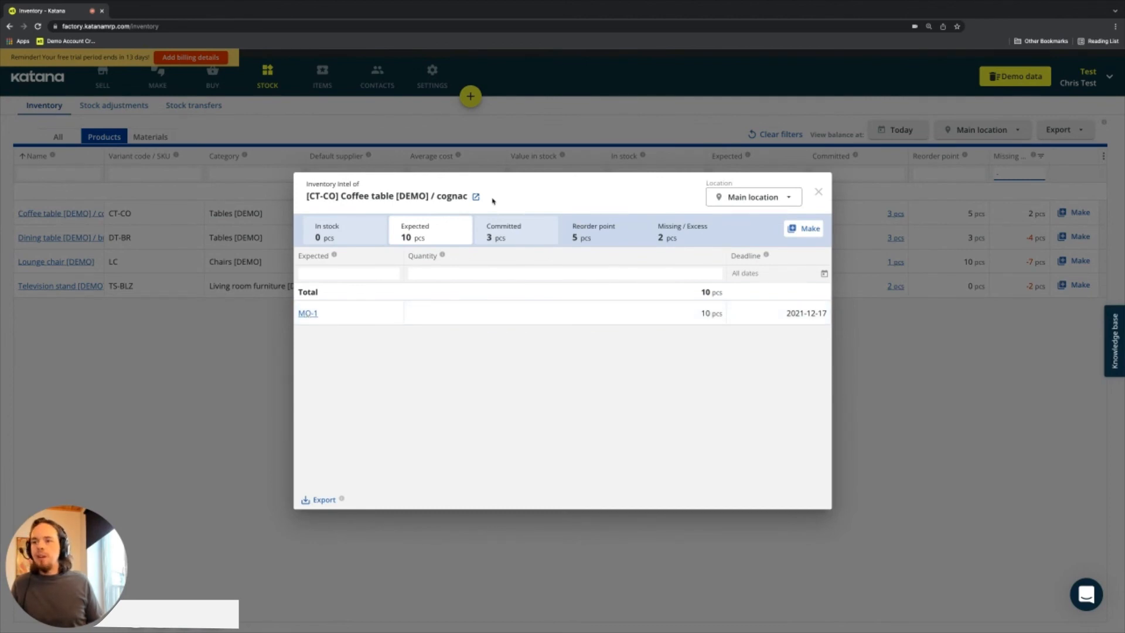
{"action": "mouse_move", "coordinate": [854, 239]}
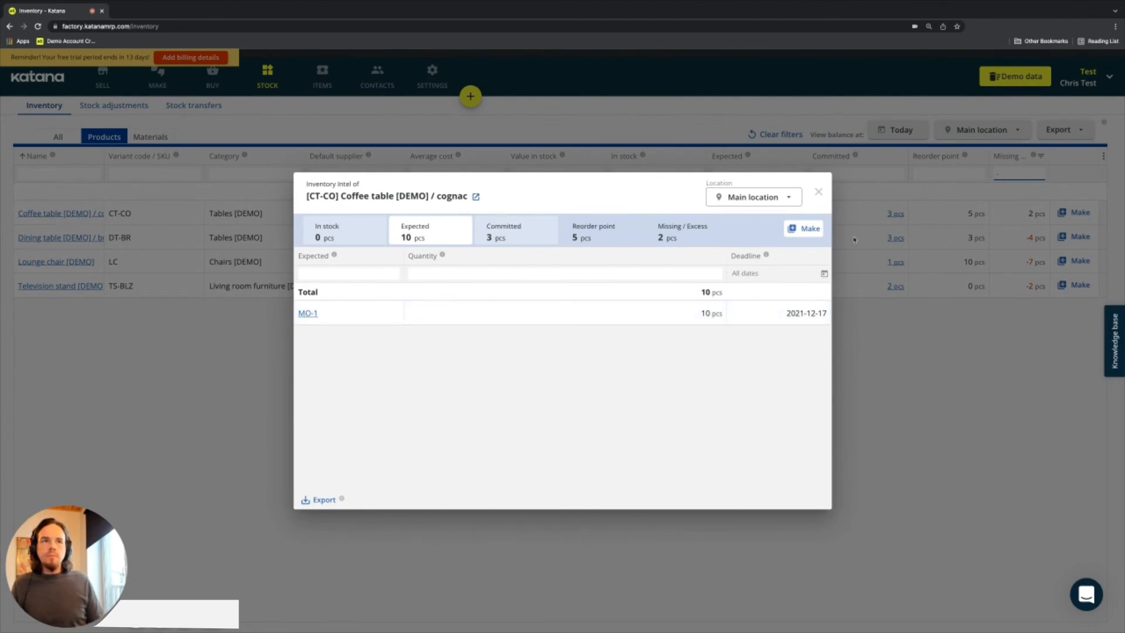
{"action": "left_click", "coordinate": [818, 192]}
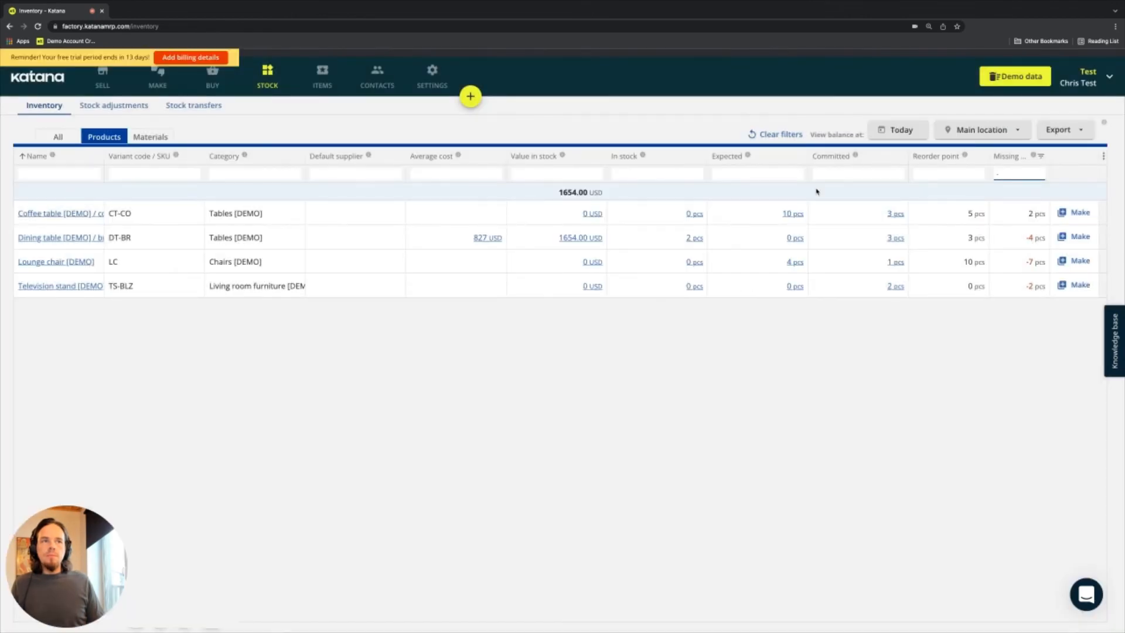
{"action": "mouse_move", "coordinate": [815, 241]}
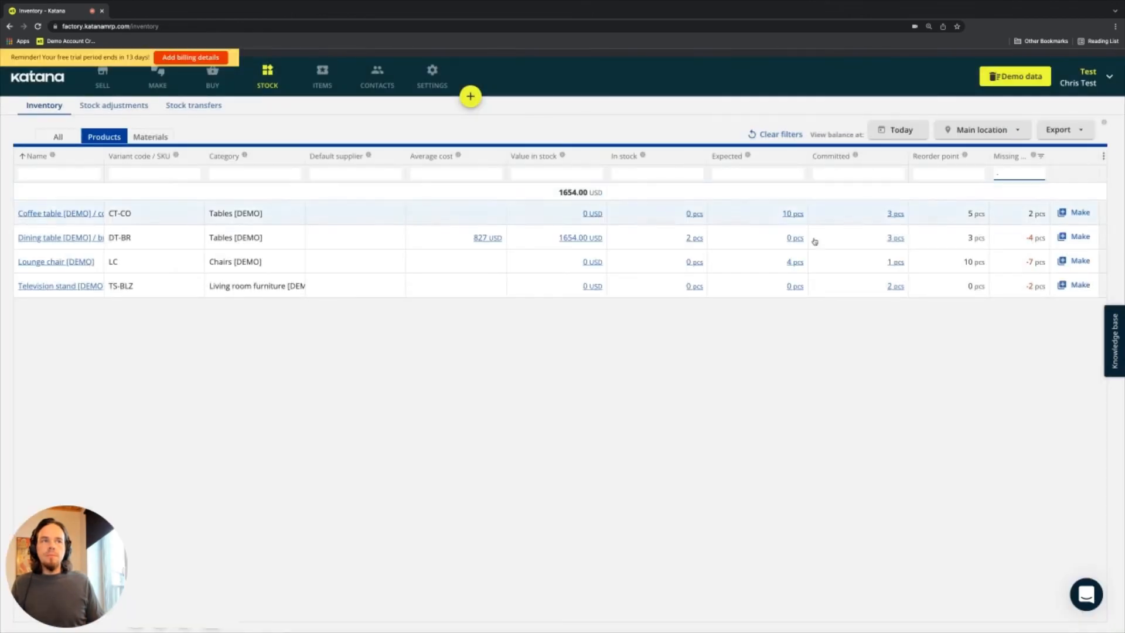
{"action": "mouse_move", "coordinate": [817, 414]}
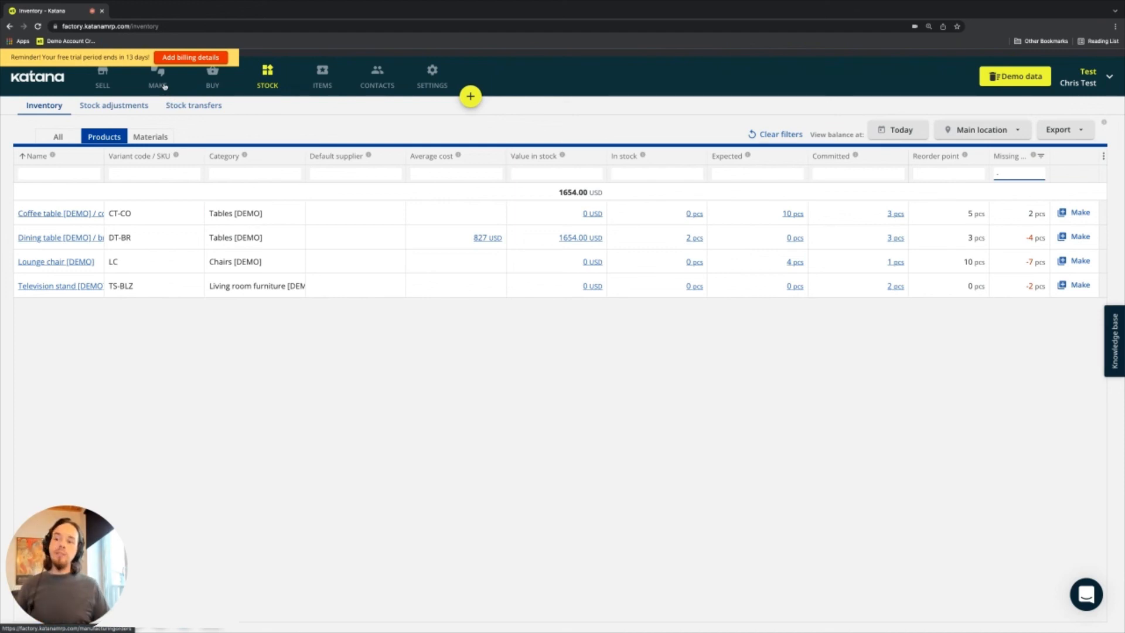
{"action": "mouse_move", "coordinate": [232, 120]}
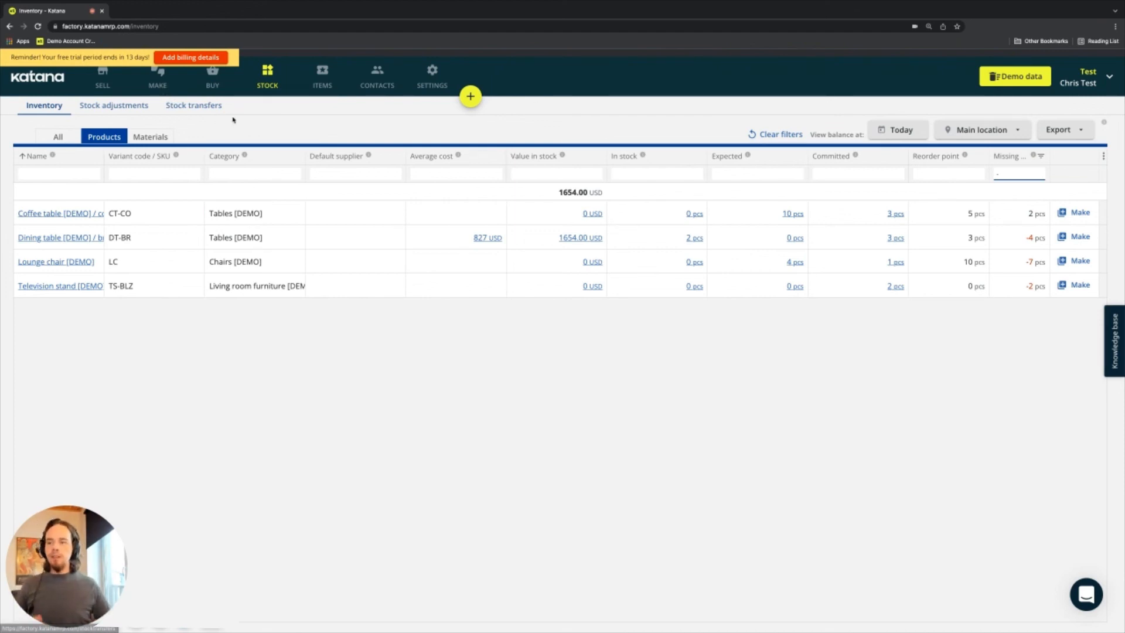